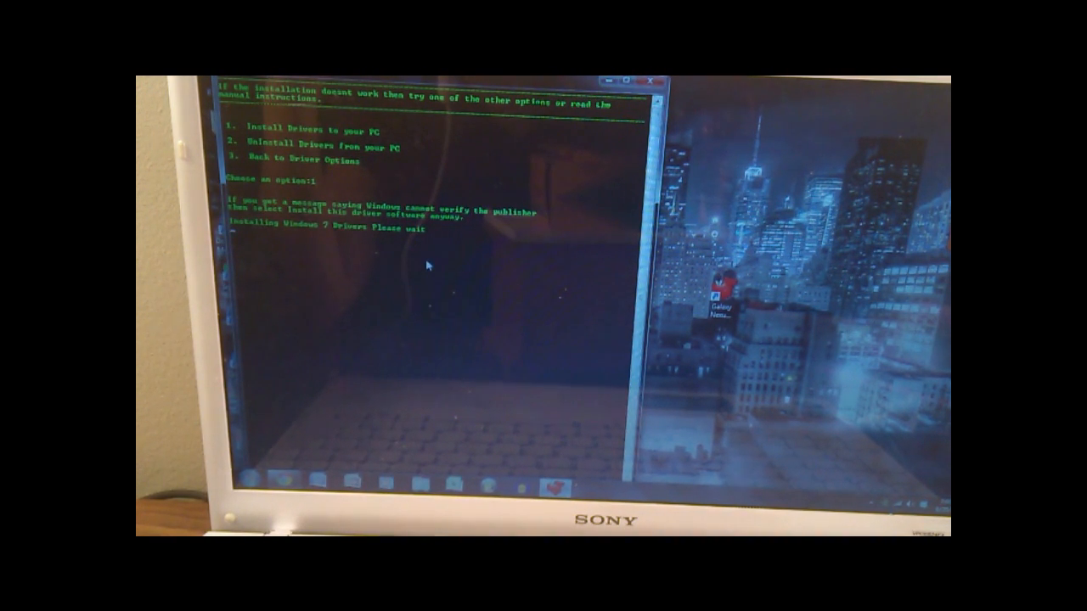
{"action": "mouse_move", "coordinate": [595, 358]}
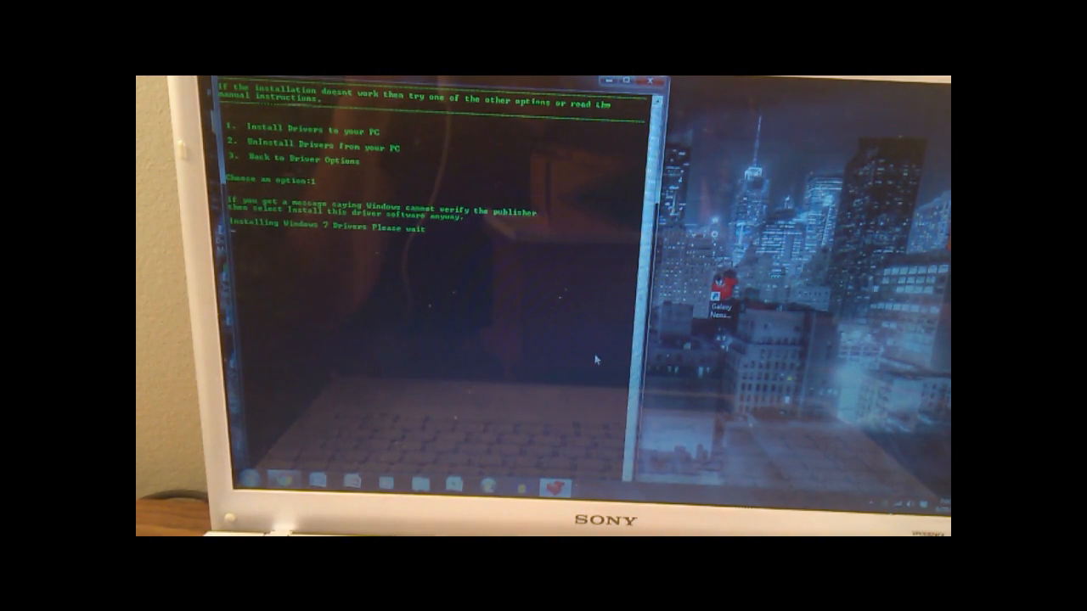